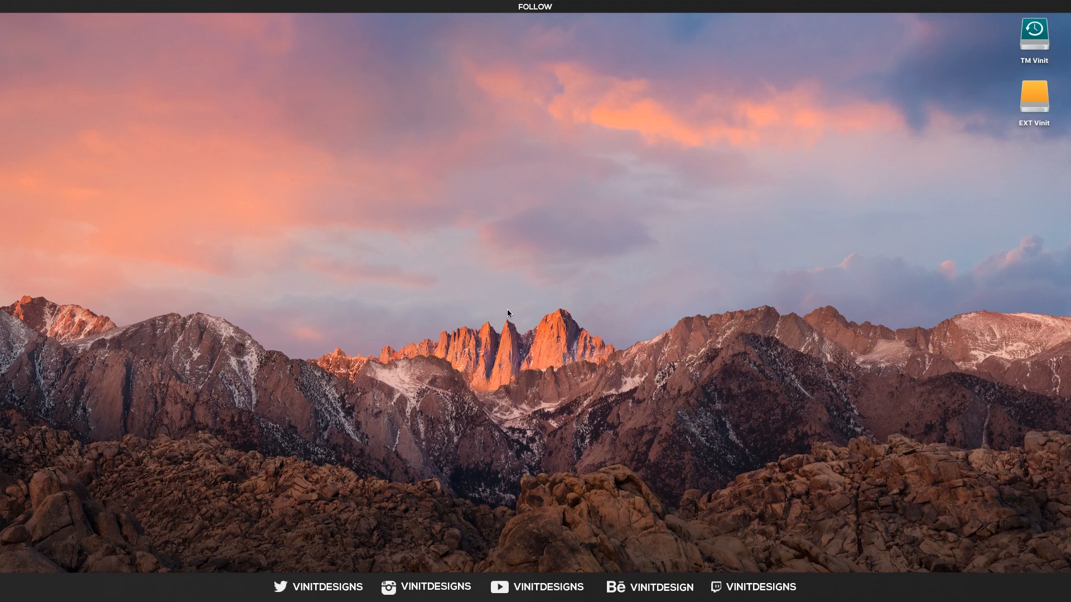
mouse_move(427, 314)
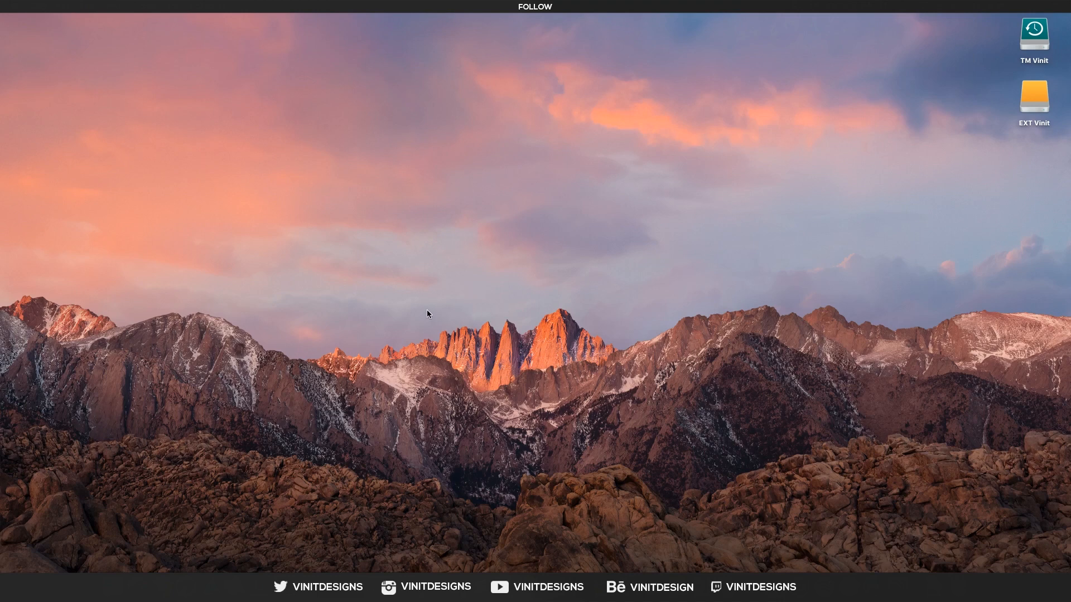
mouse_move(479, 311)
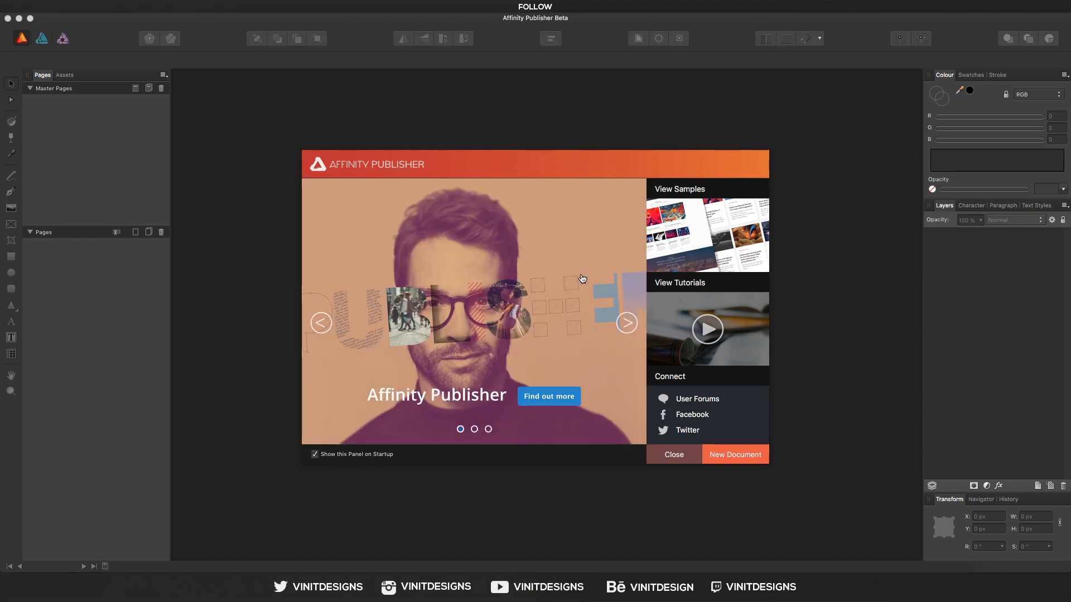
mouse_move(729, 466)
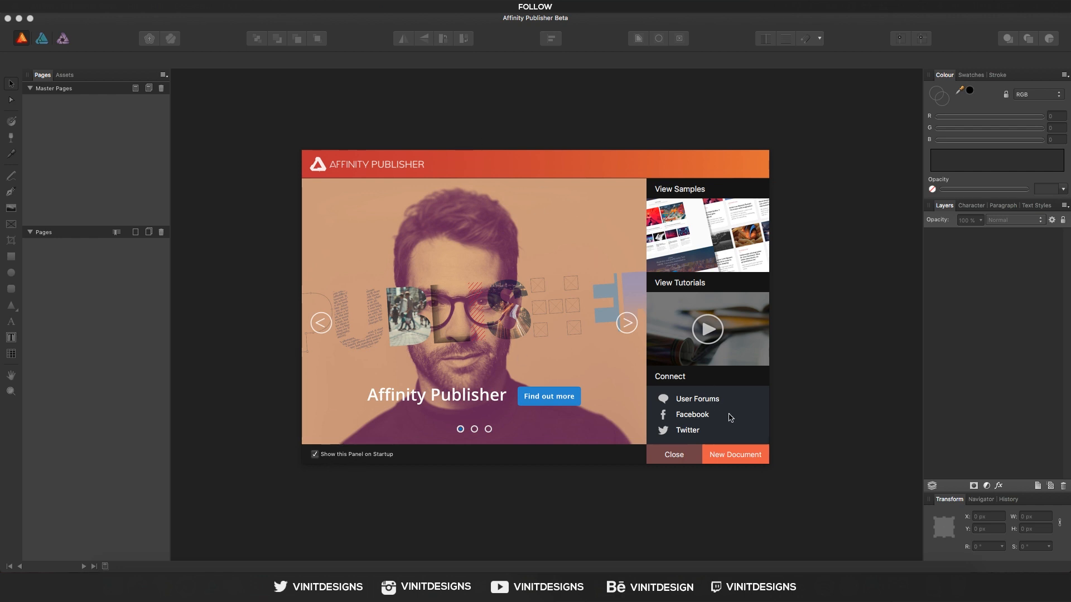
mouse_move(699, 237)
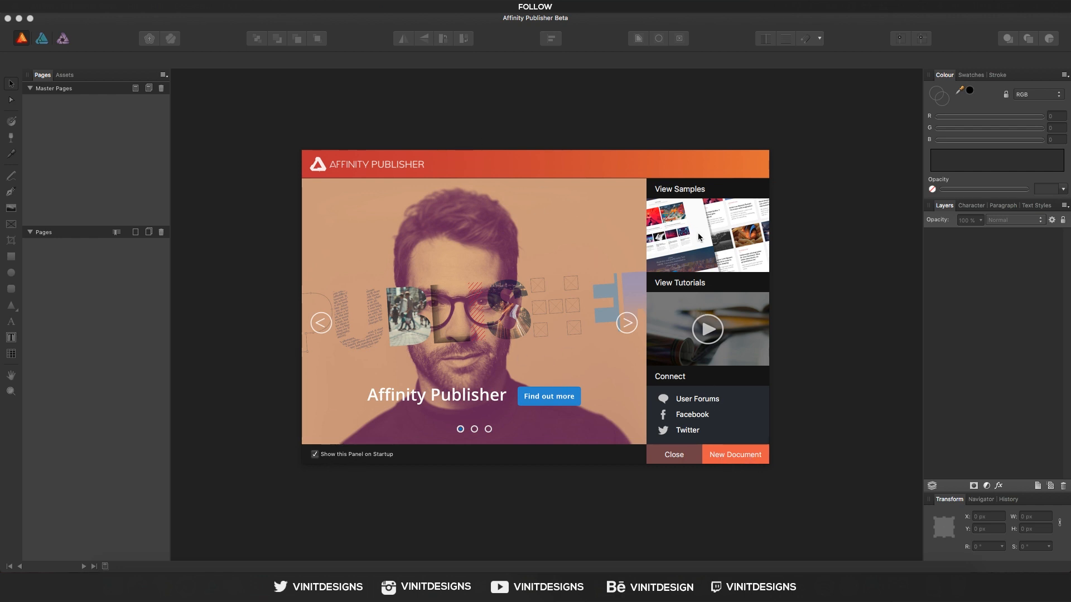
mouse_move(451, 407)
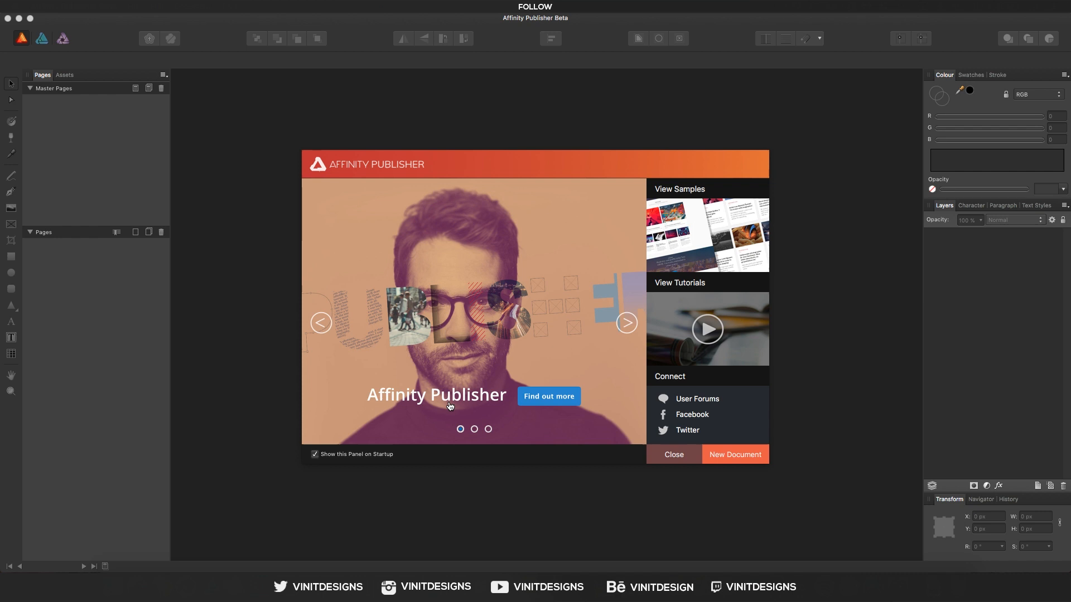
mouse_move(742, 463)
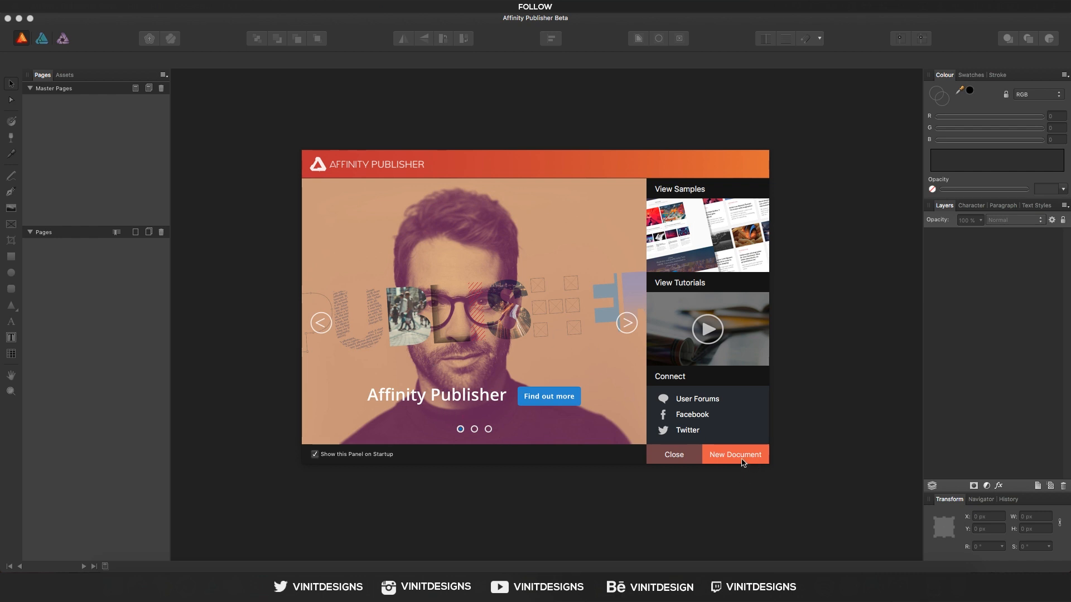
Step: Start a new Print document at Ledger (ANSI B) size in inches with facing pages
click(735, 455)
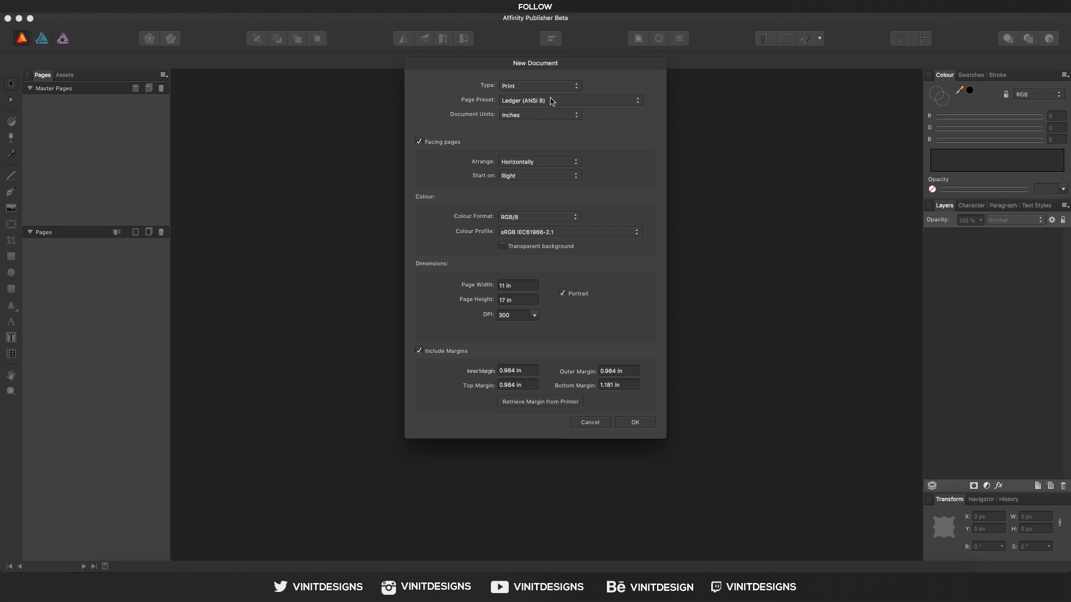
mouse_move(532, 136)
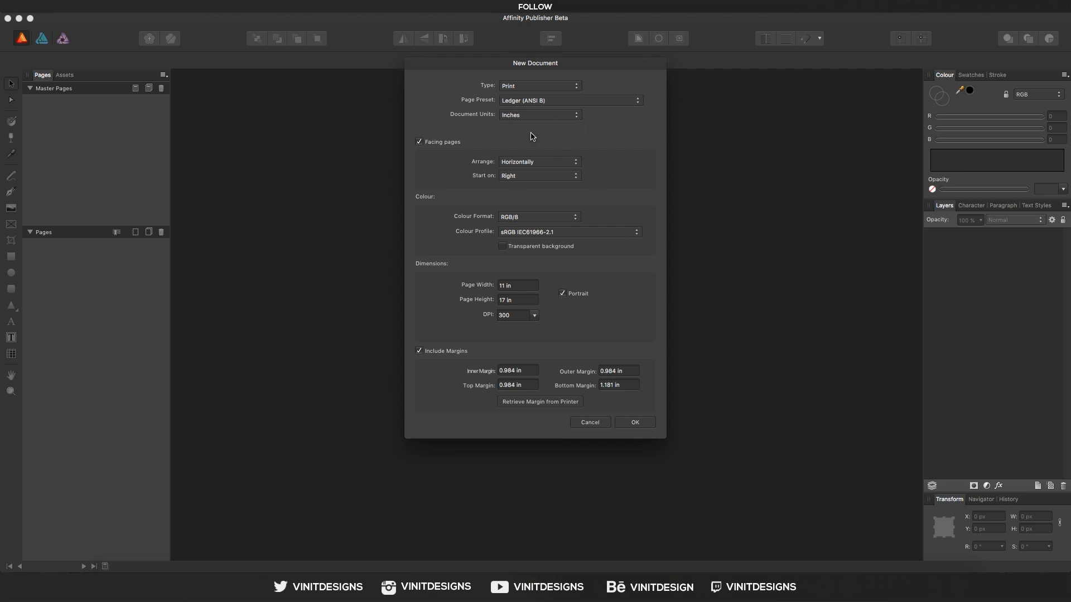
mouse_move(548, 125)
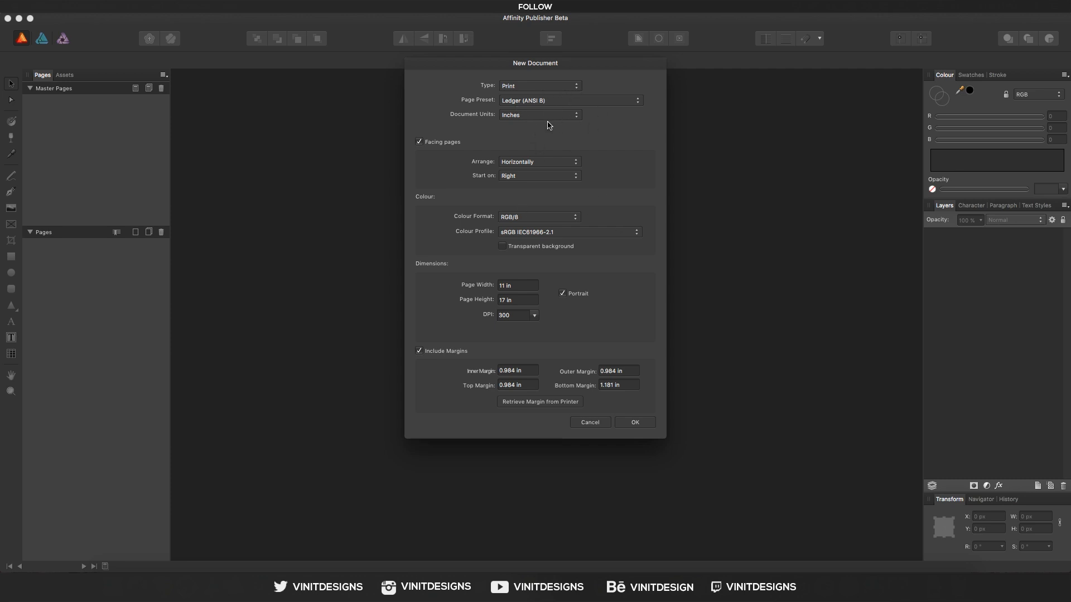
mouse_move(546, 161)
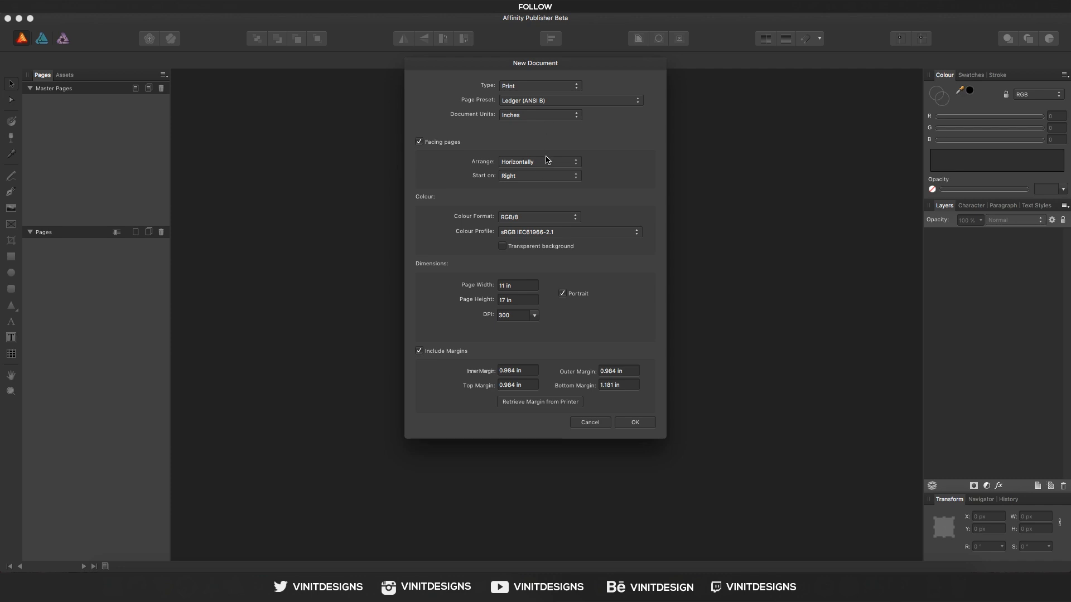
click(539, 86)
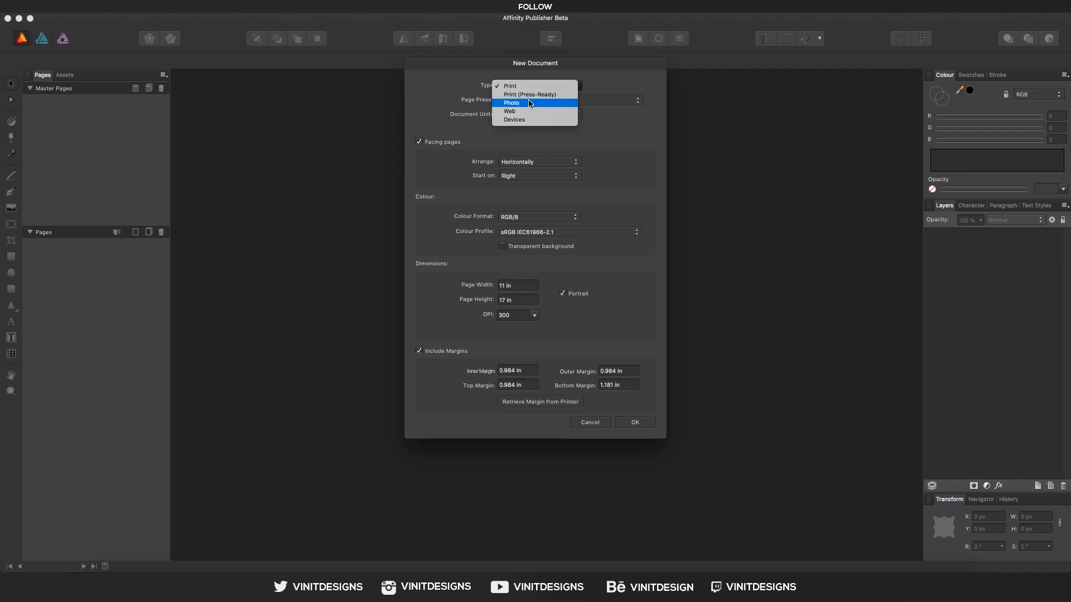
mouse_move(533, 86)
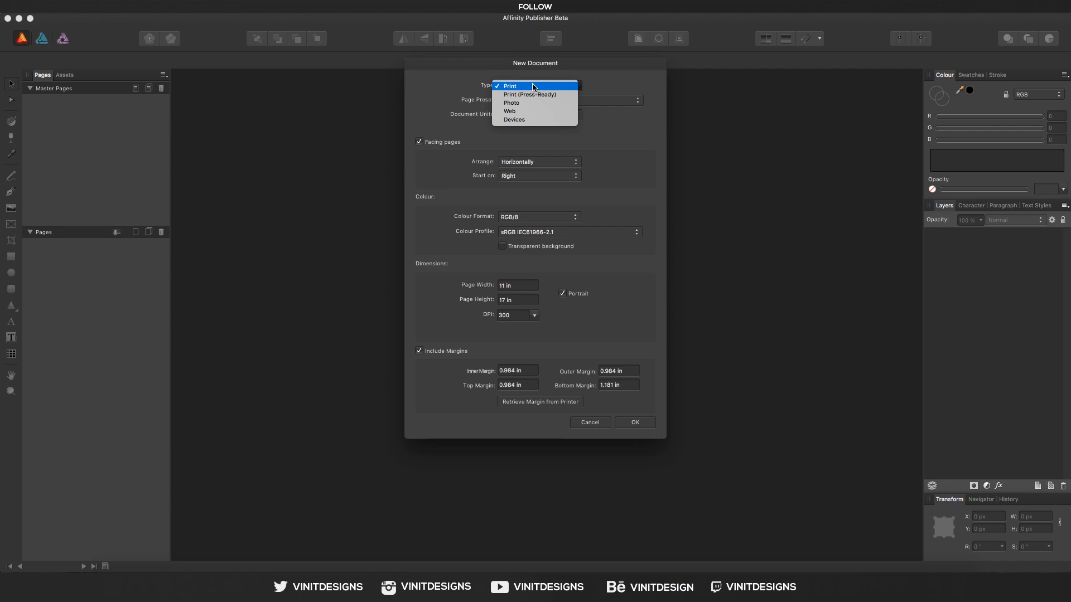
mouse_move(519, 112)
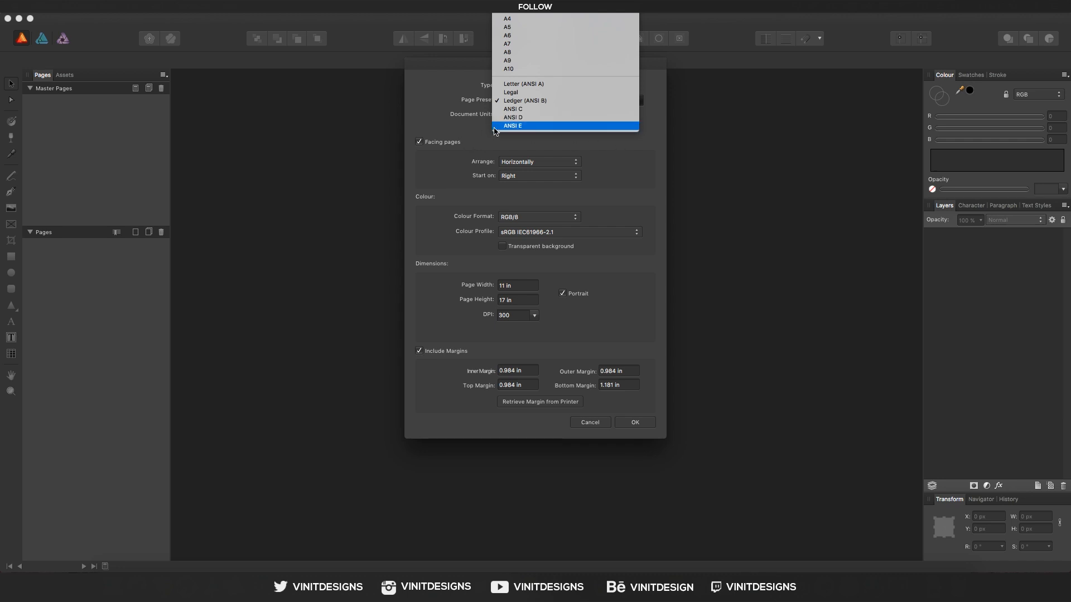
click(526, 100)
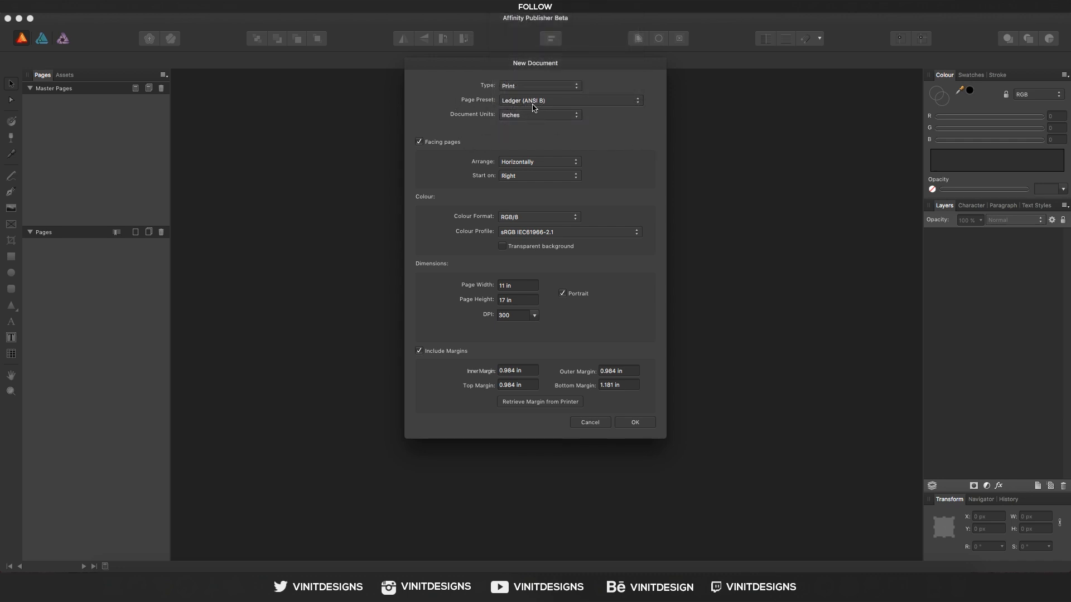
mouse_move(502, 144)
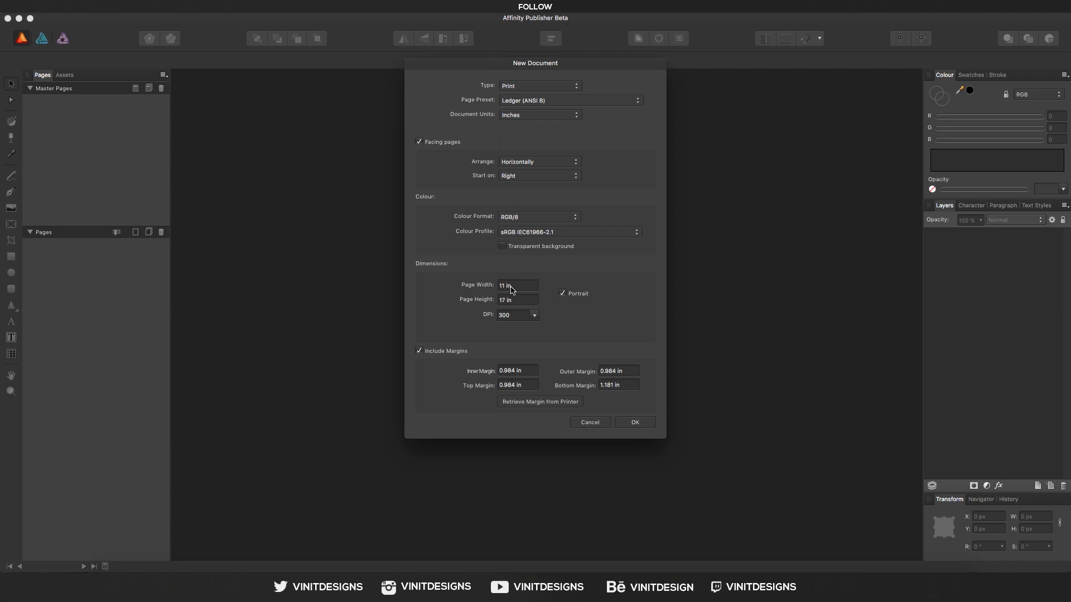
mouse_move(520, 299)
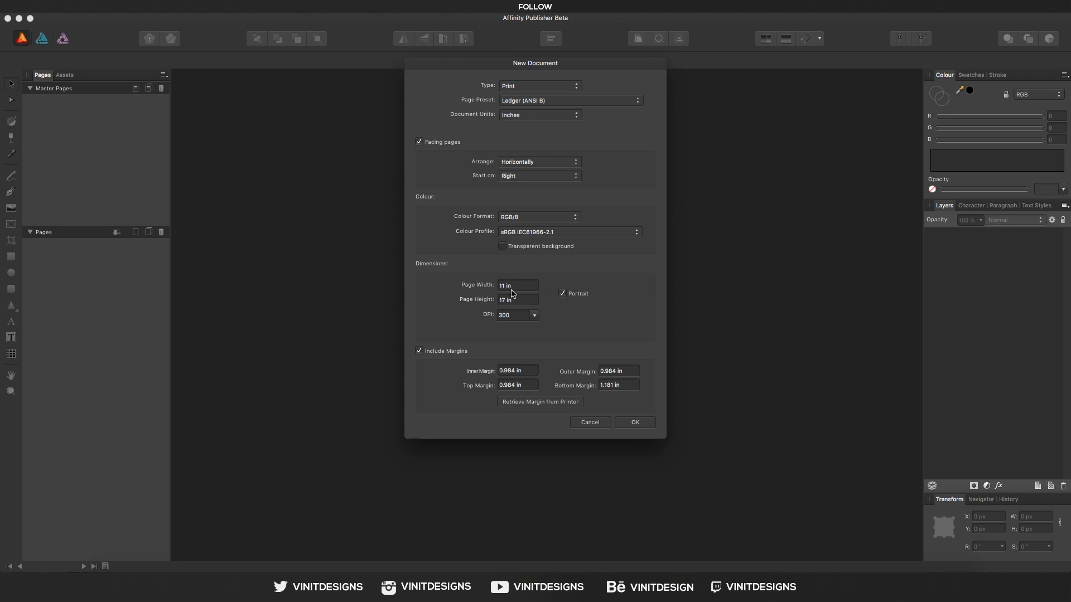
Step: Uncheck Portrait so the Ledger page becomes 17 in wide by 11 in high
click(562, 294)
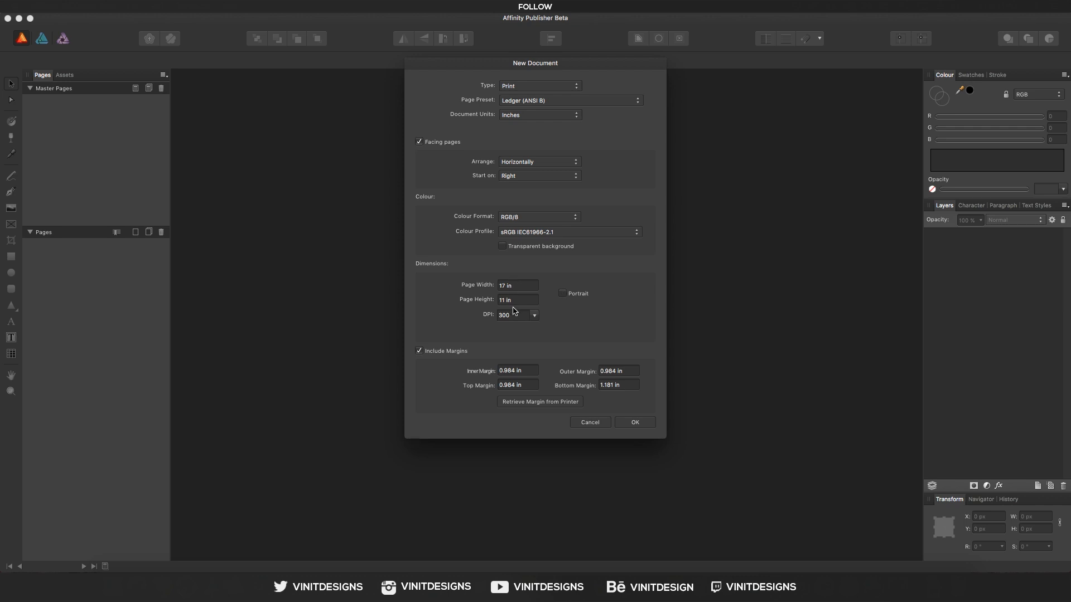
mouse_move(515, 338)
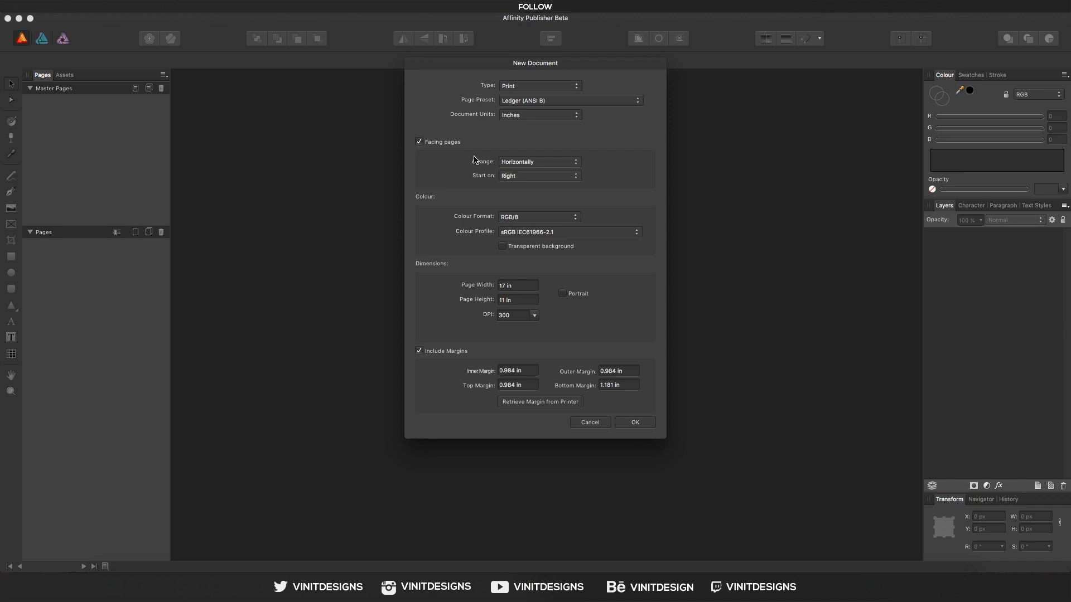
mouse_move(461, 160)
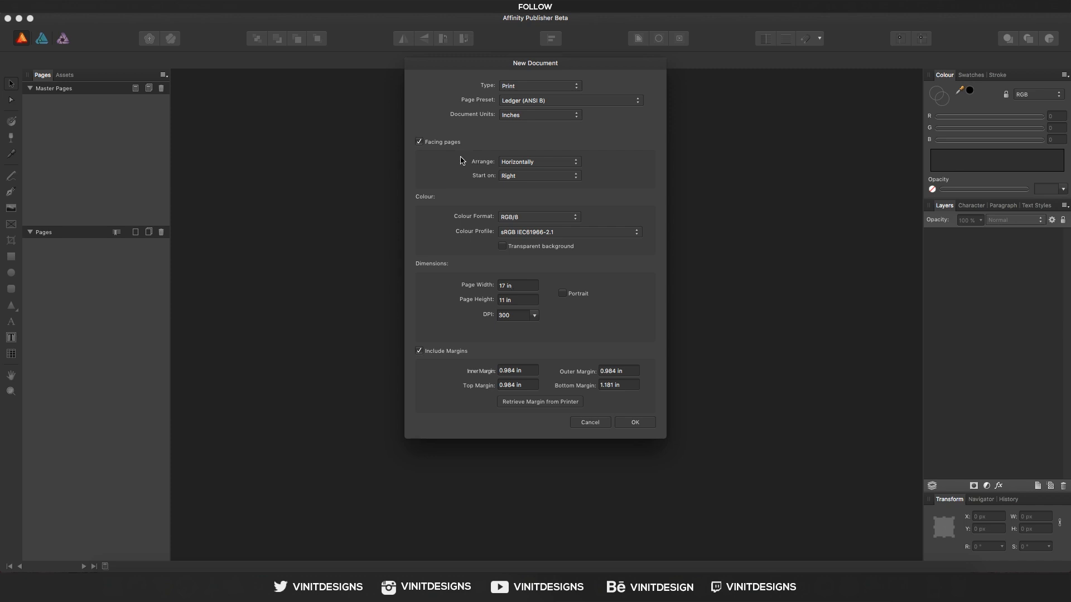
click(517, 285)
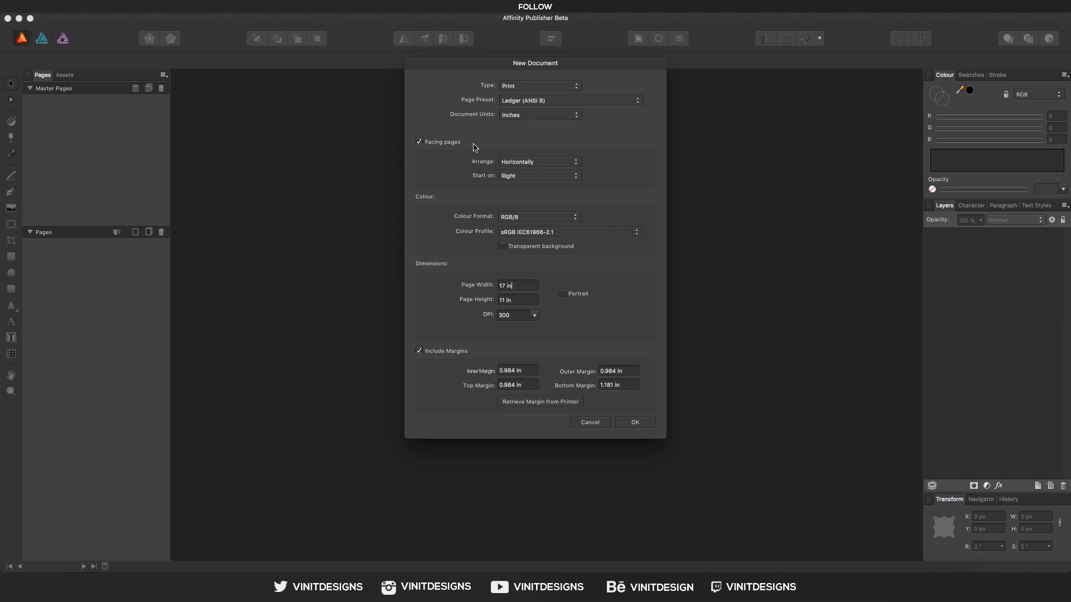
mouse_move(489, 154)
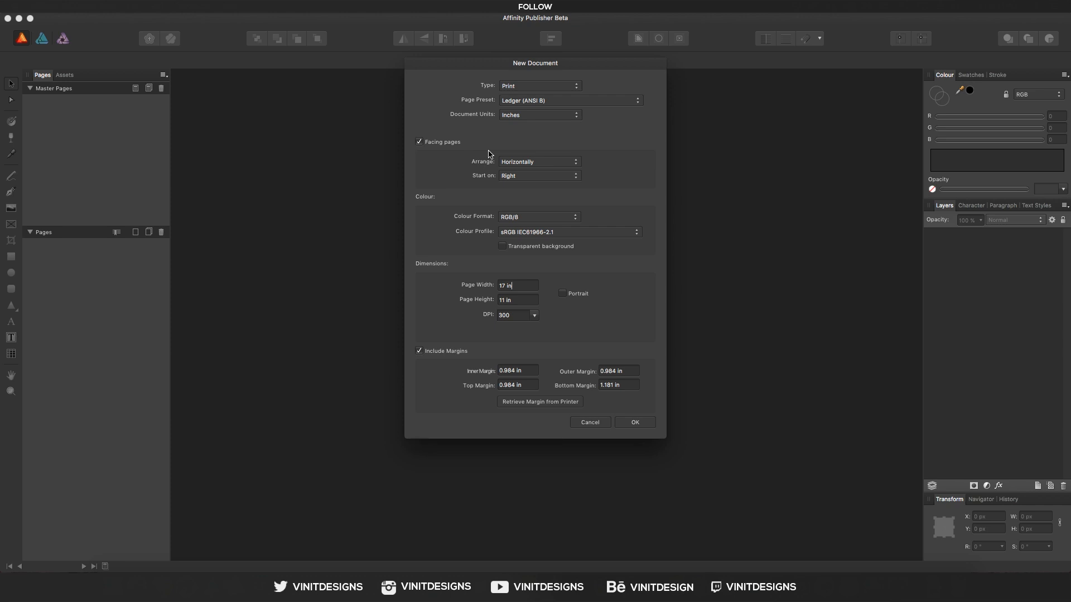
mouse_move(480, 155)
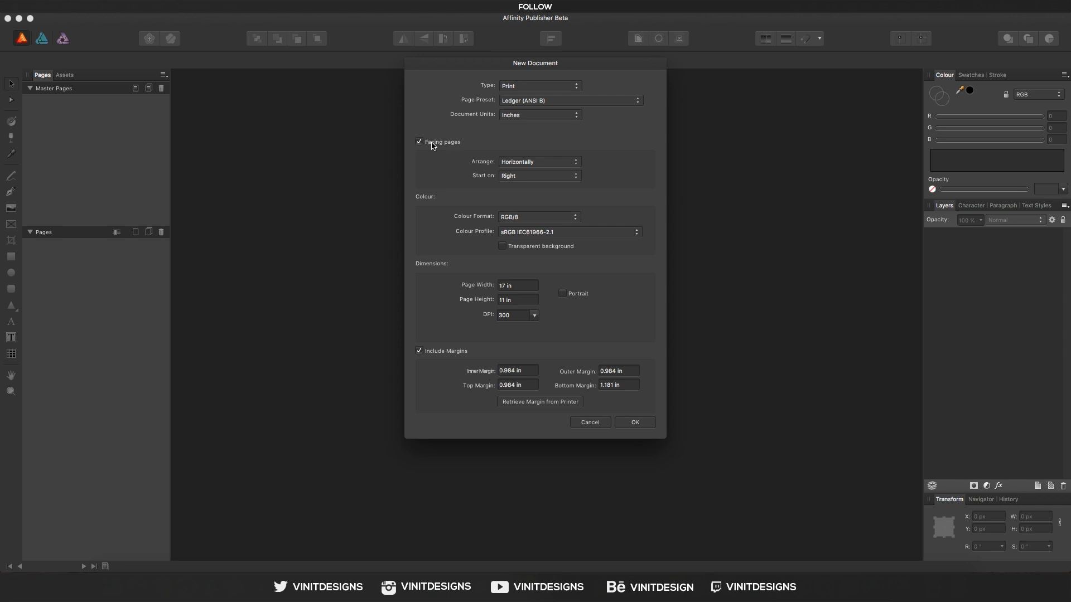
click(517, 285)
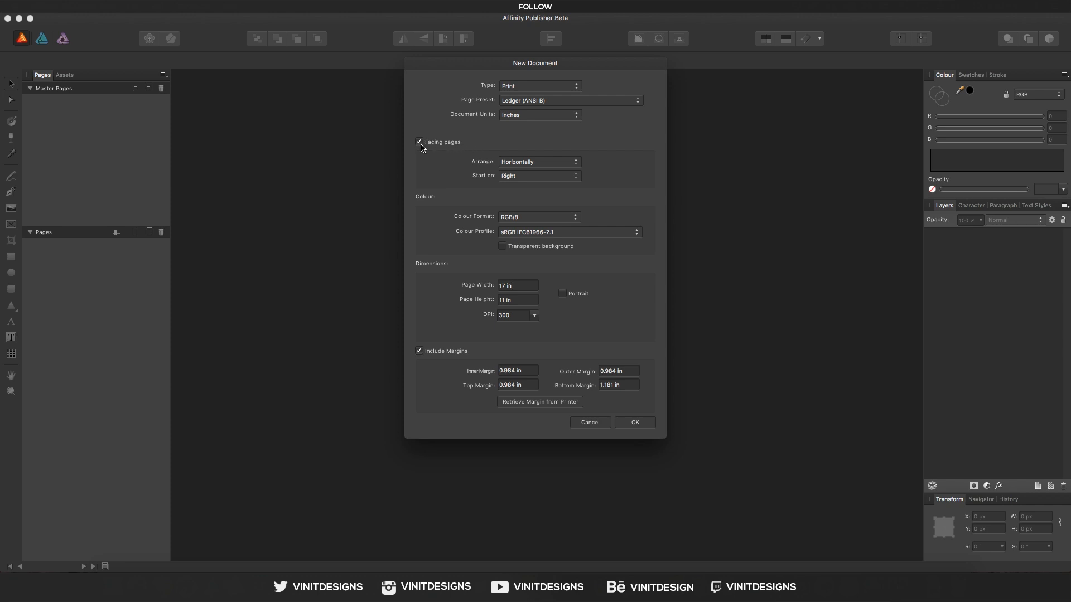
click(418, 142)
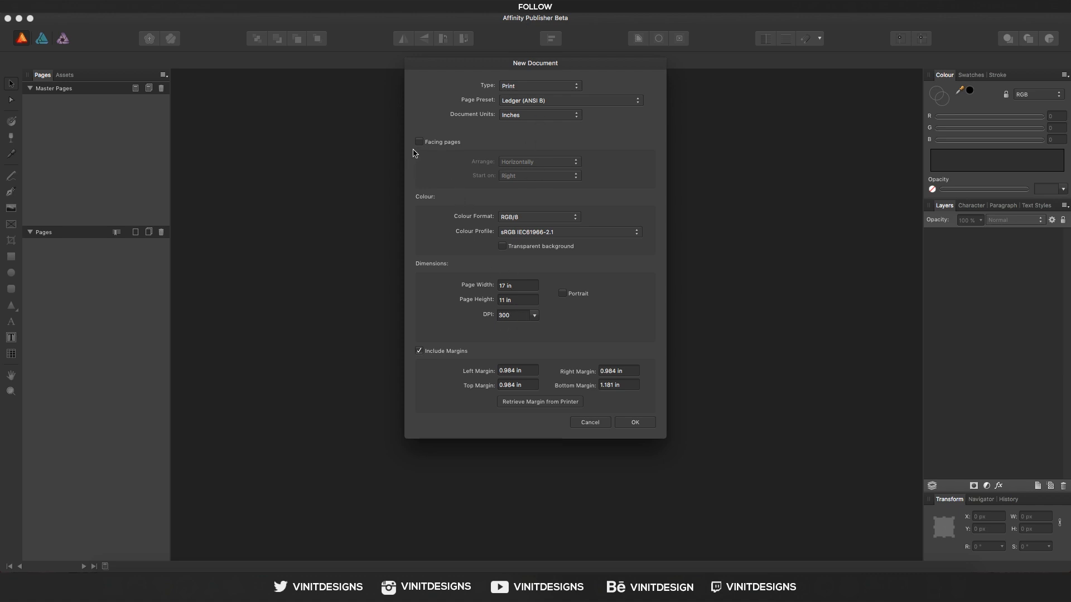
click(420, 141)
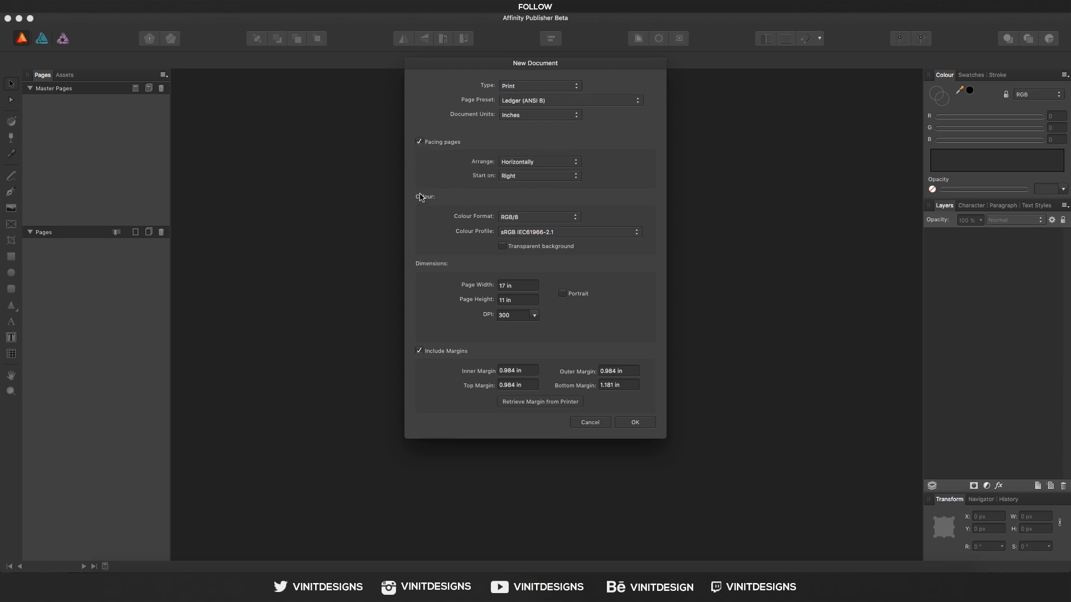
click(517, 285)
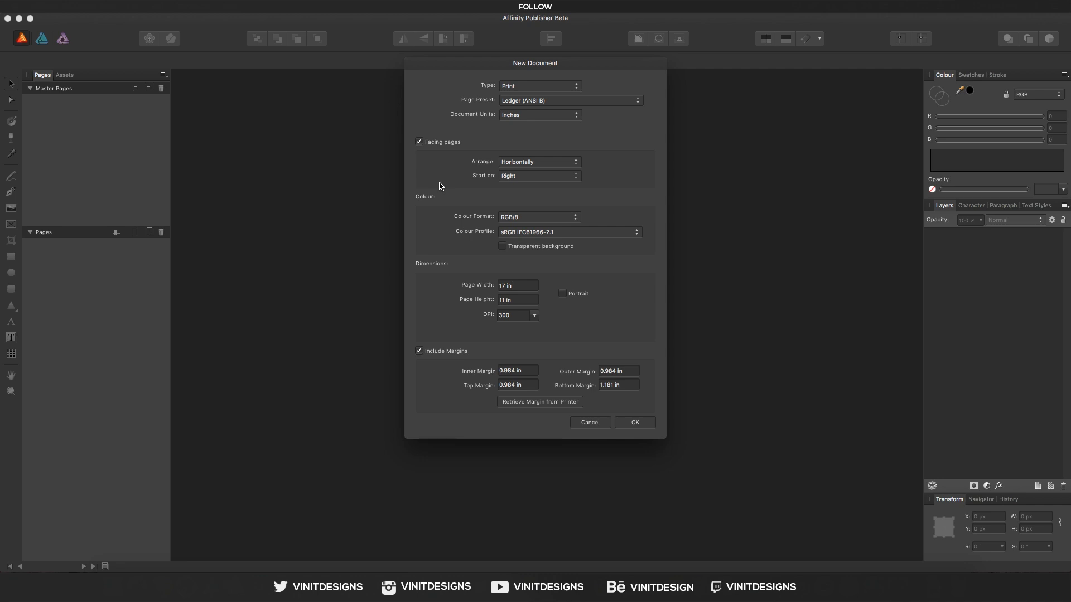
Step: Keep the facing pages arranged horizontally
click(540, 161)
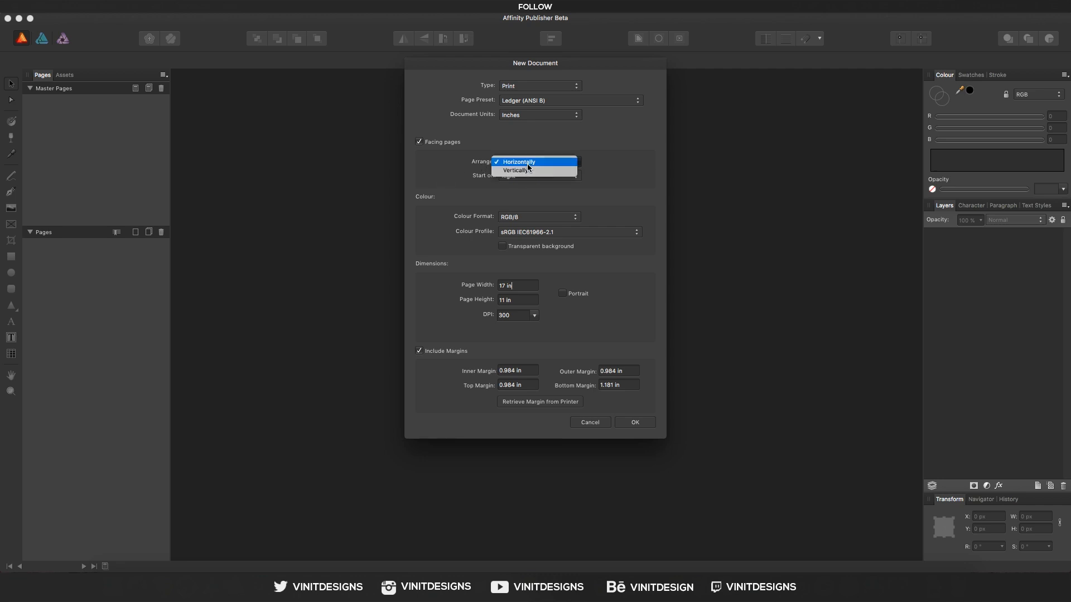
click(526, 162)
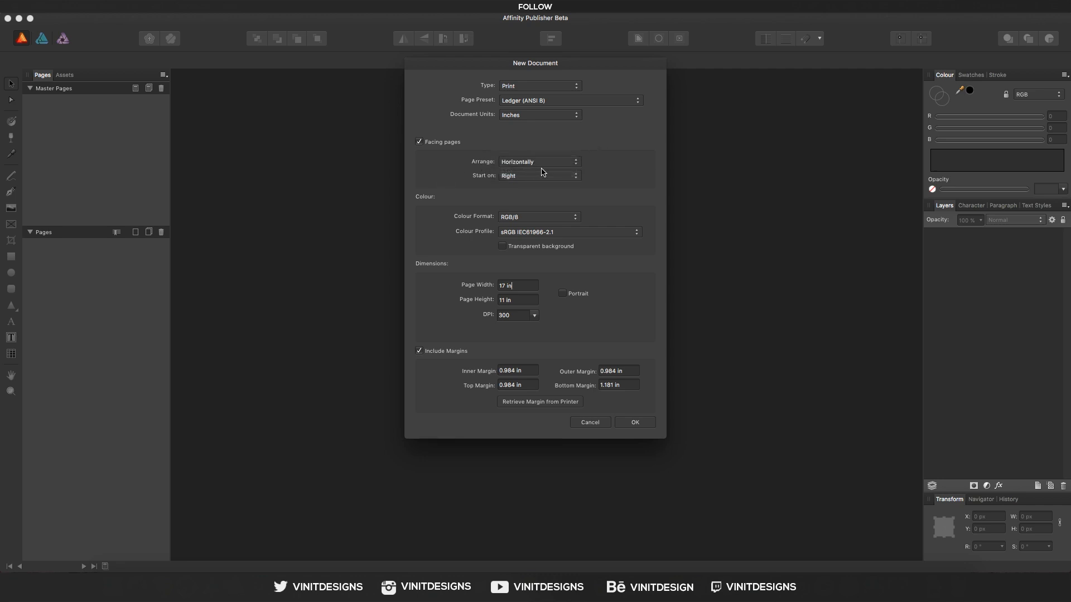
mouse_move(433, 131)
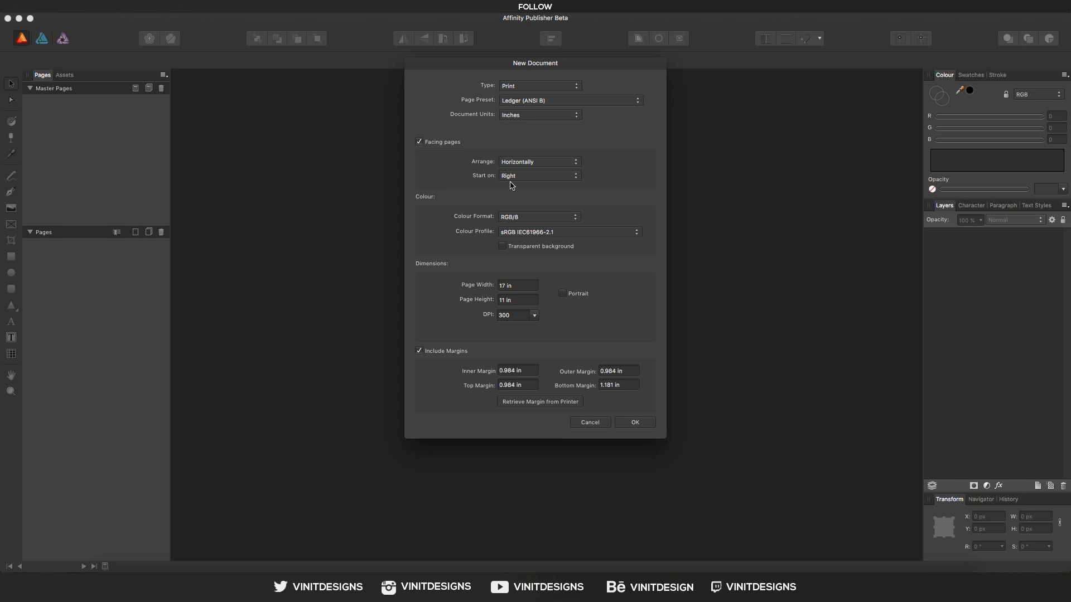
click(517, 285)
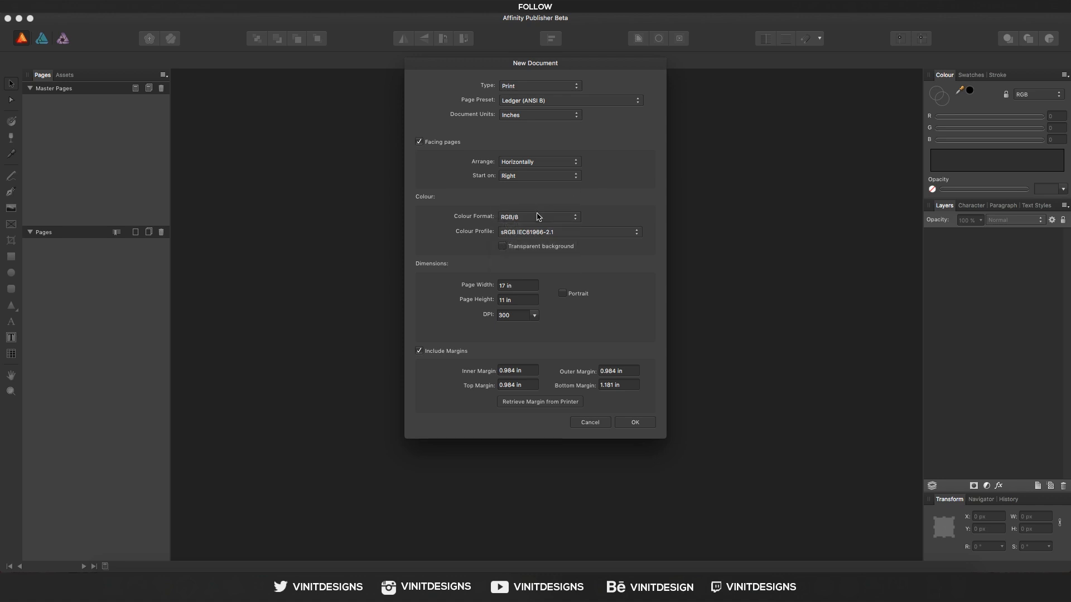
Step: Set colour format to CMYK/8 (U.S. Web Coated SWOP v2) and create the document
click(538, 217)
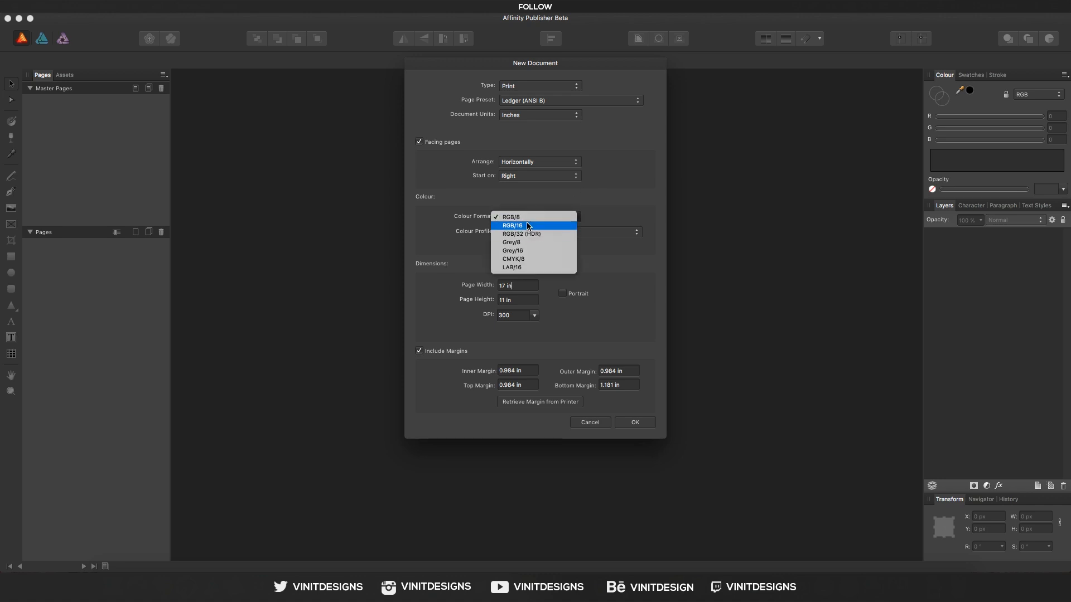
mouse_move(529, 252)
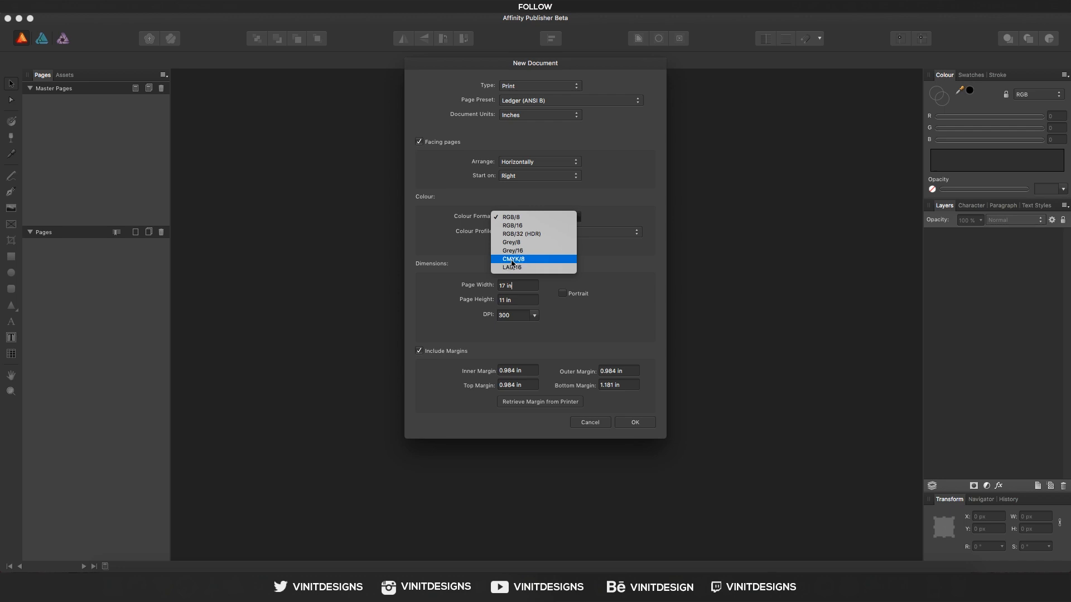
click(514, 259)
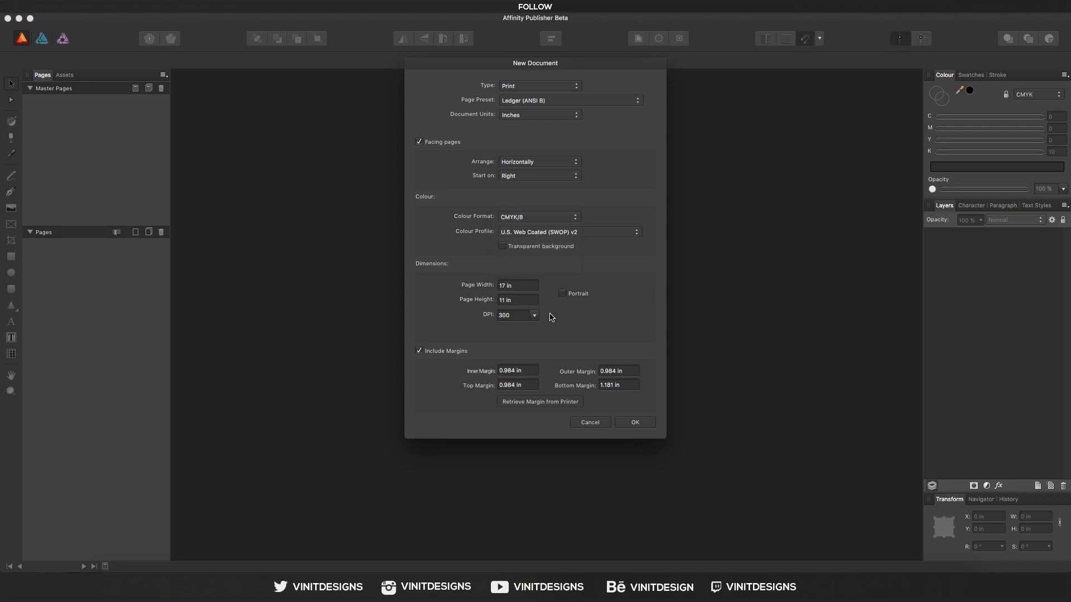
mouse_move(449, 260)
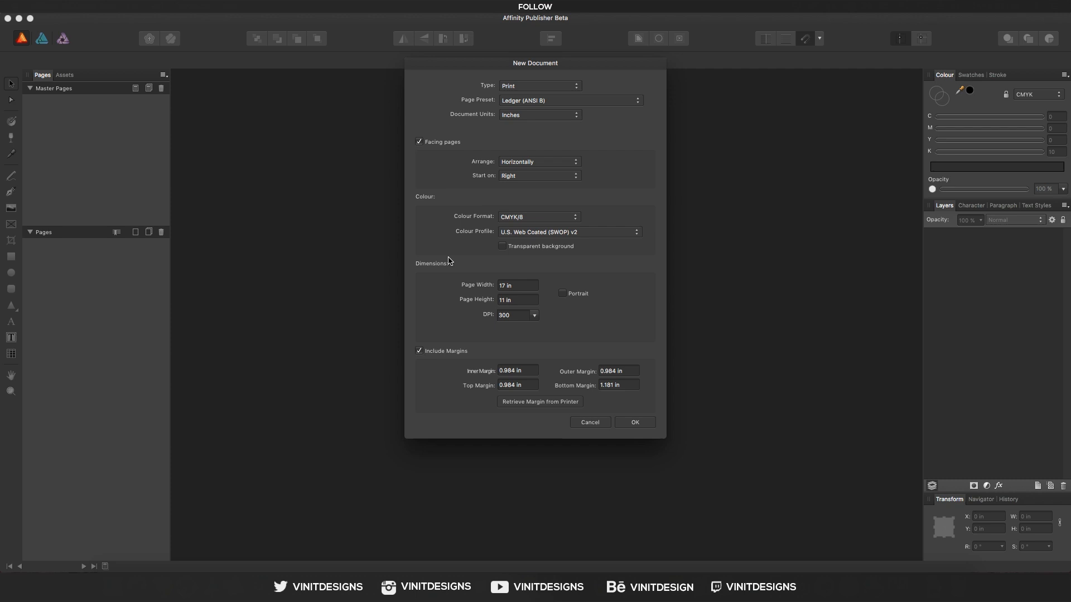
mouse_move(465, 365)
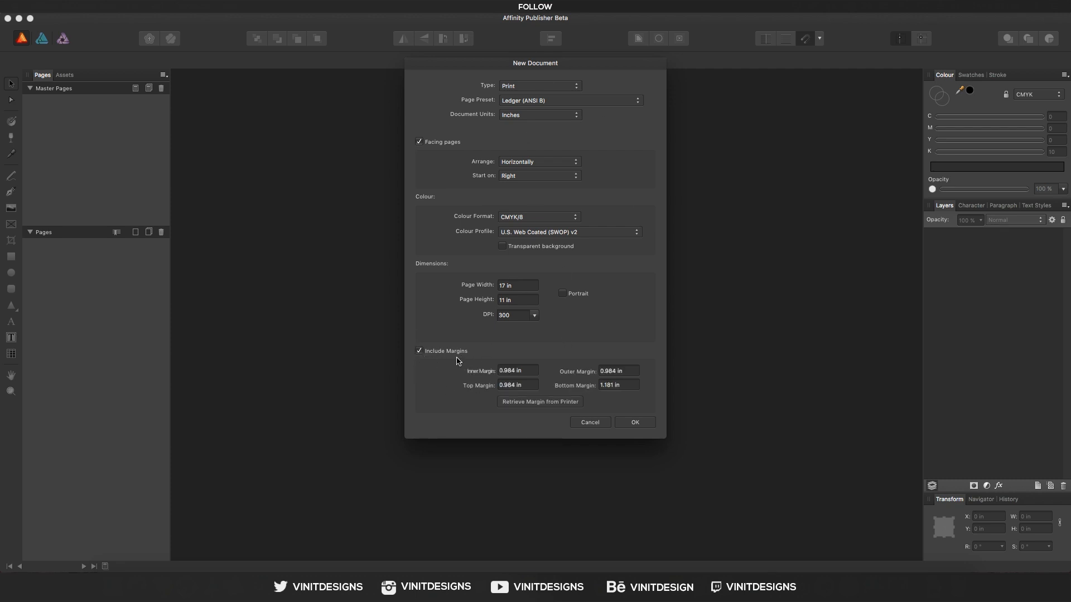
click(634, 422)
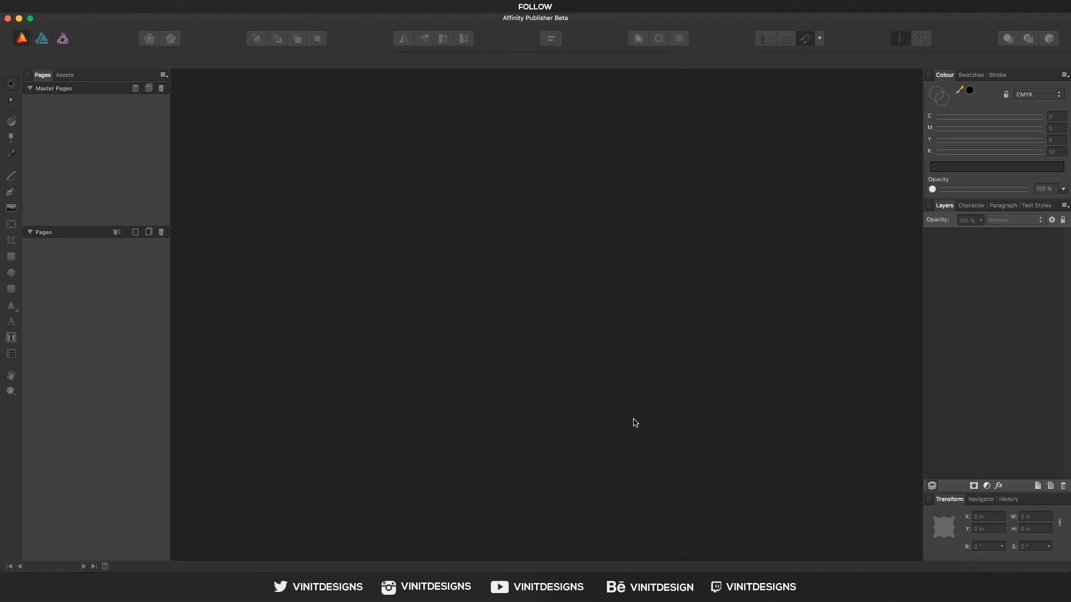